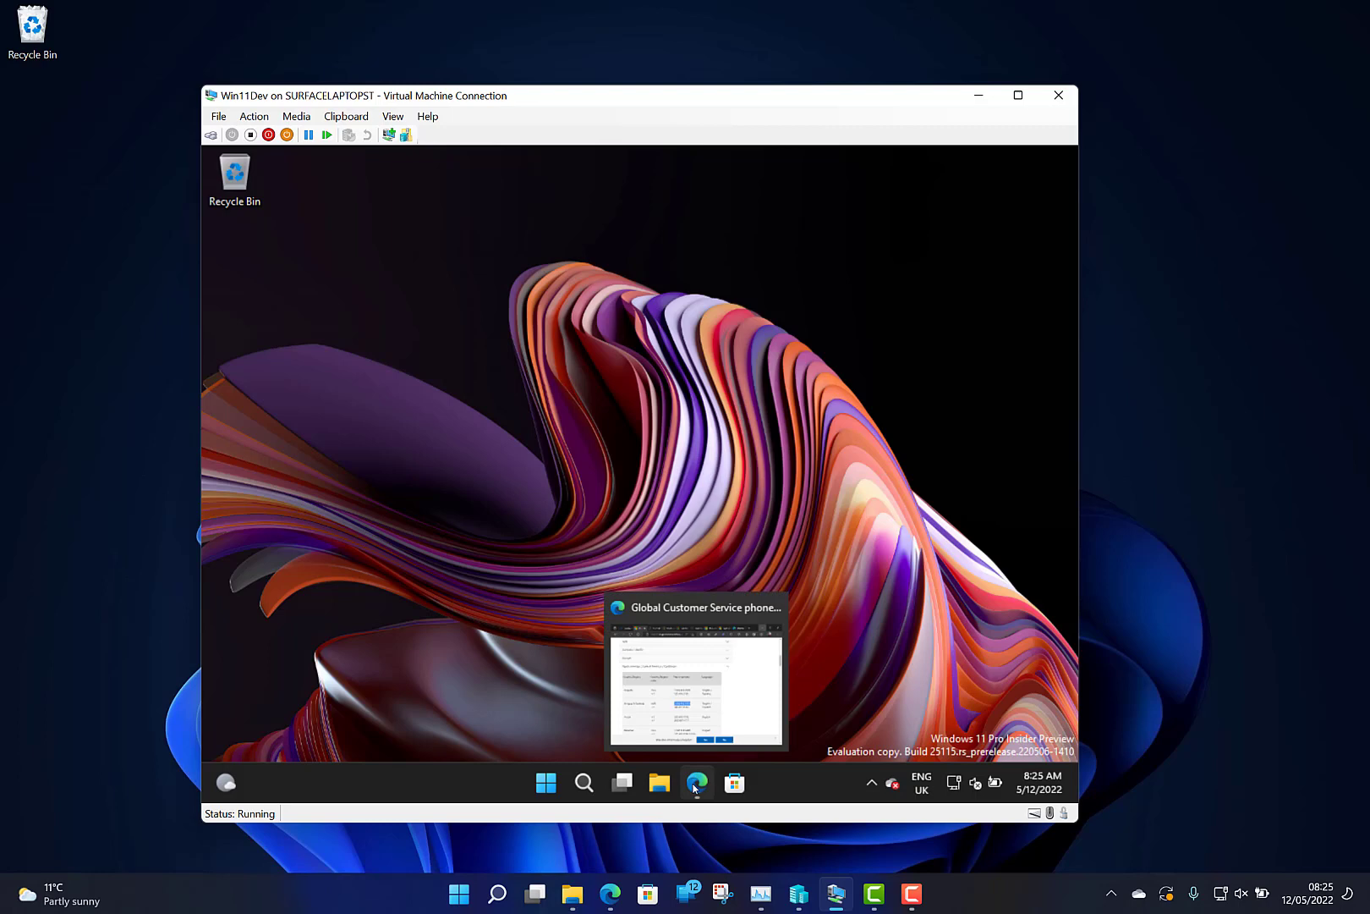
mouse_move(696, 782)
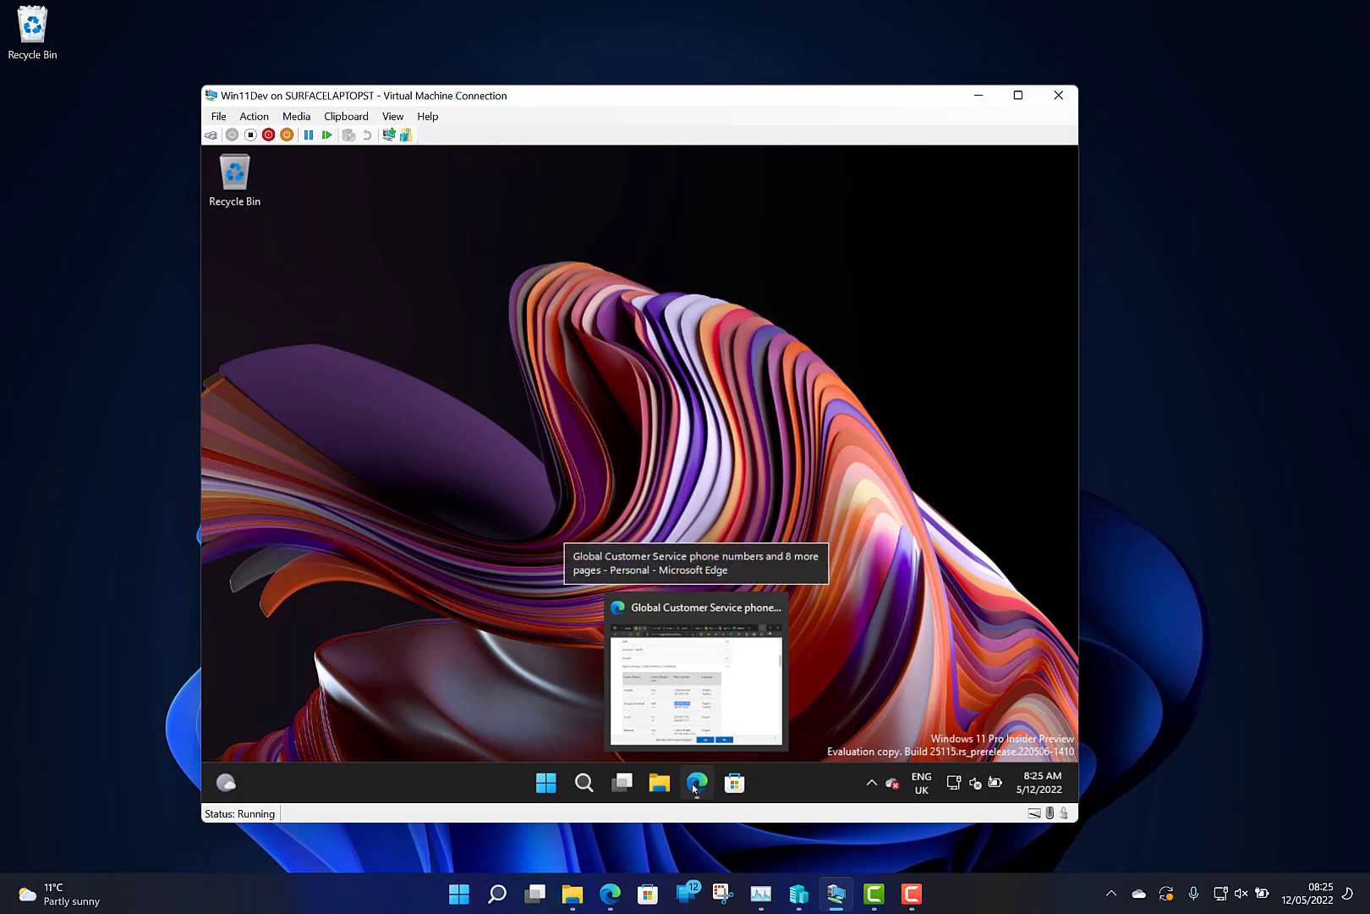
click(696, 781)
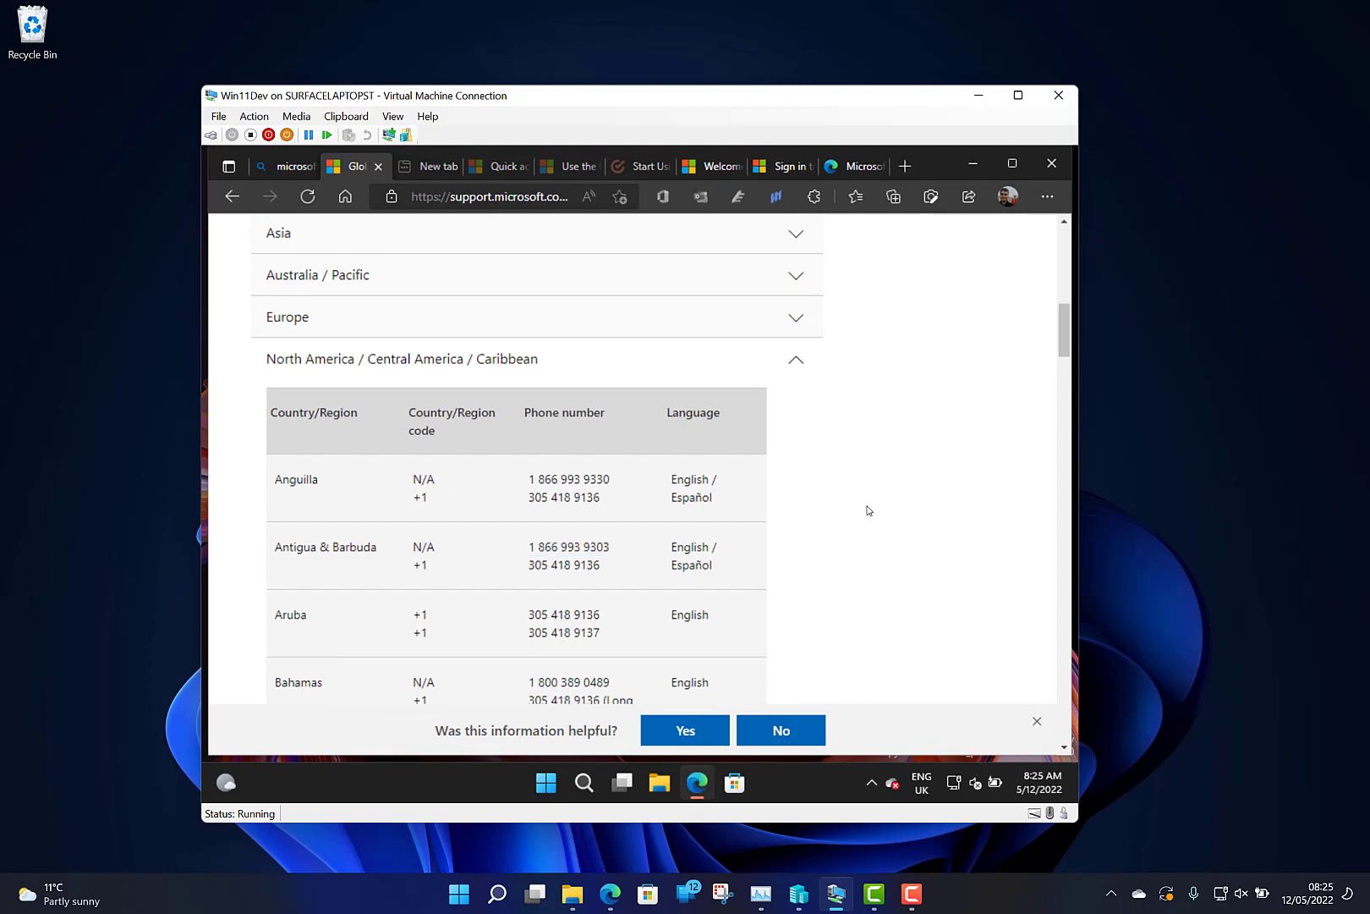
mouse_move(552, 477)
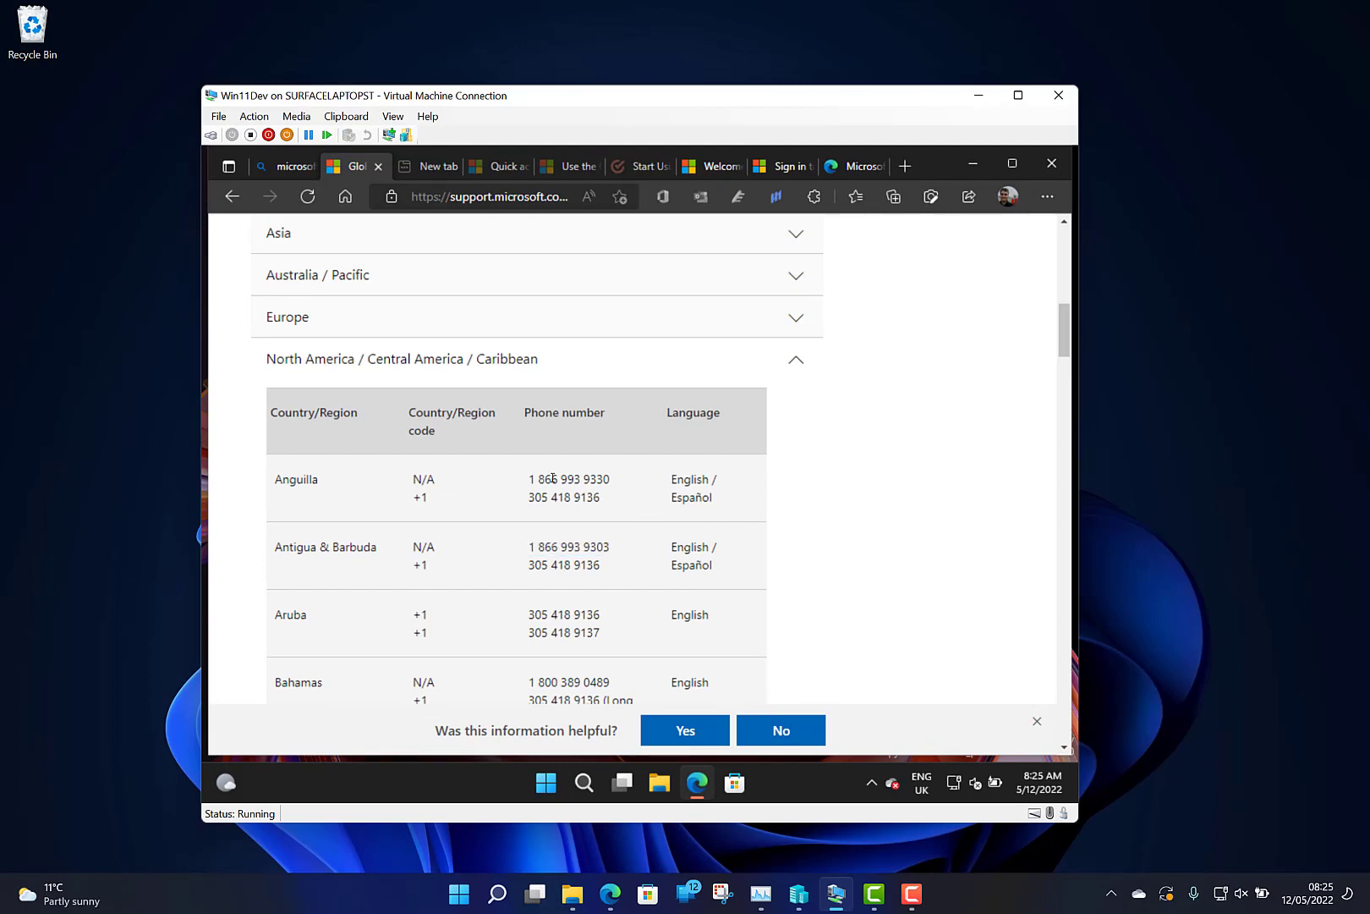
double_click(568, 478)
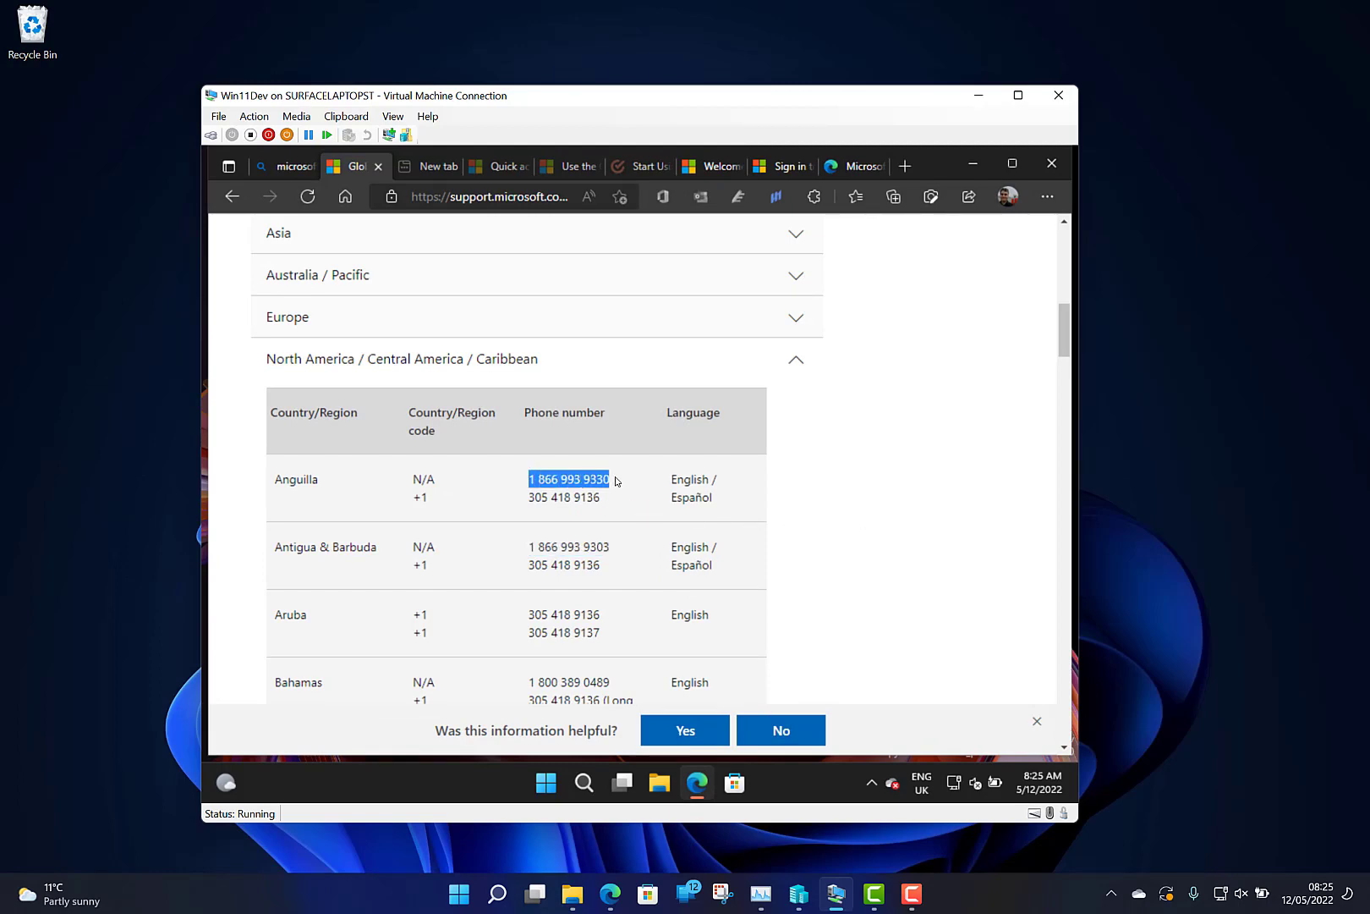
right_click(569, 479)
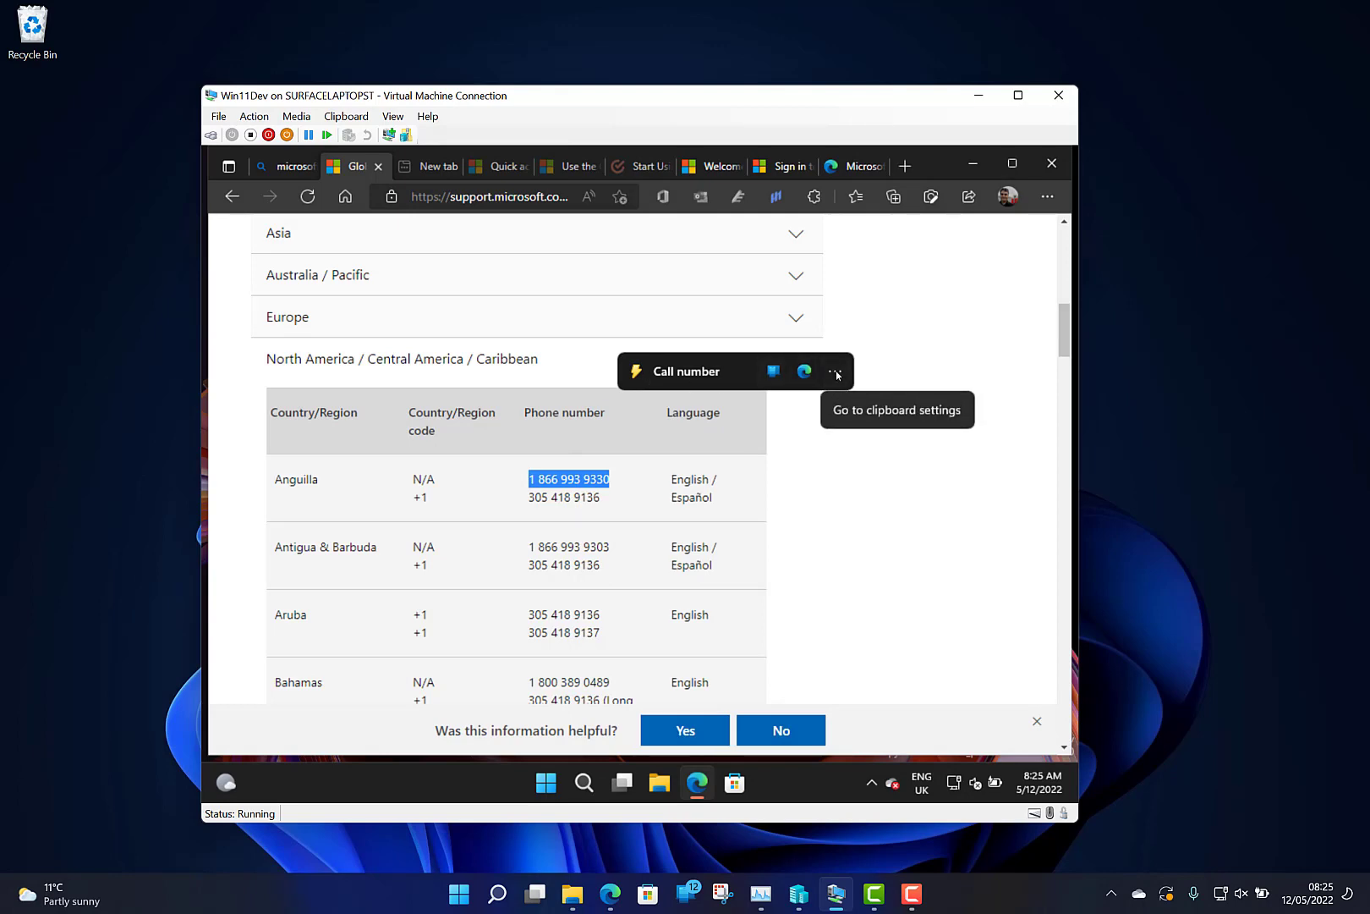
mouse_move(706, 374)
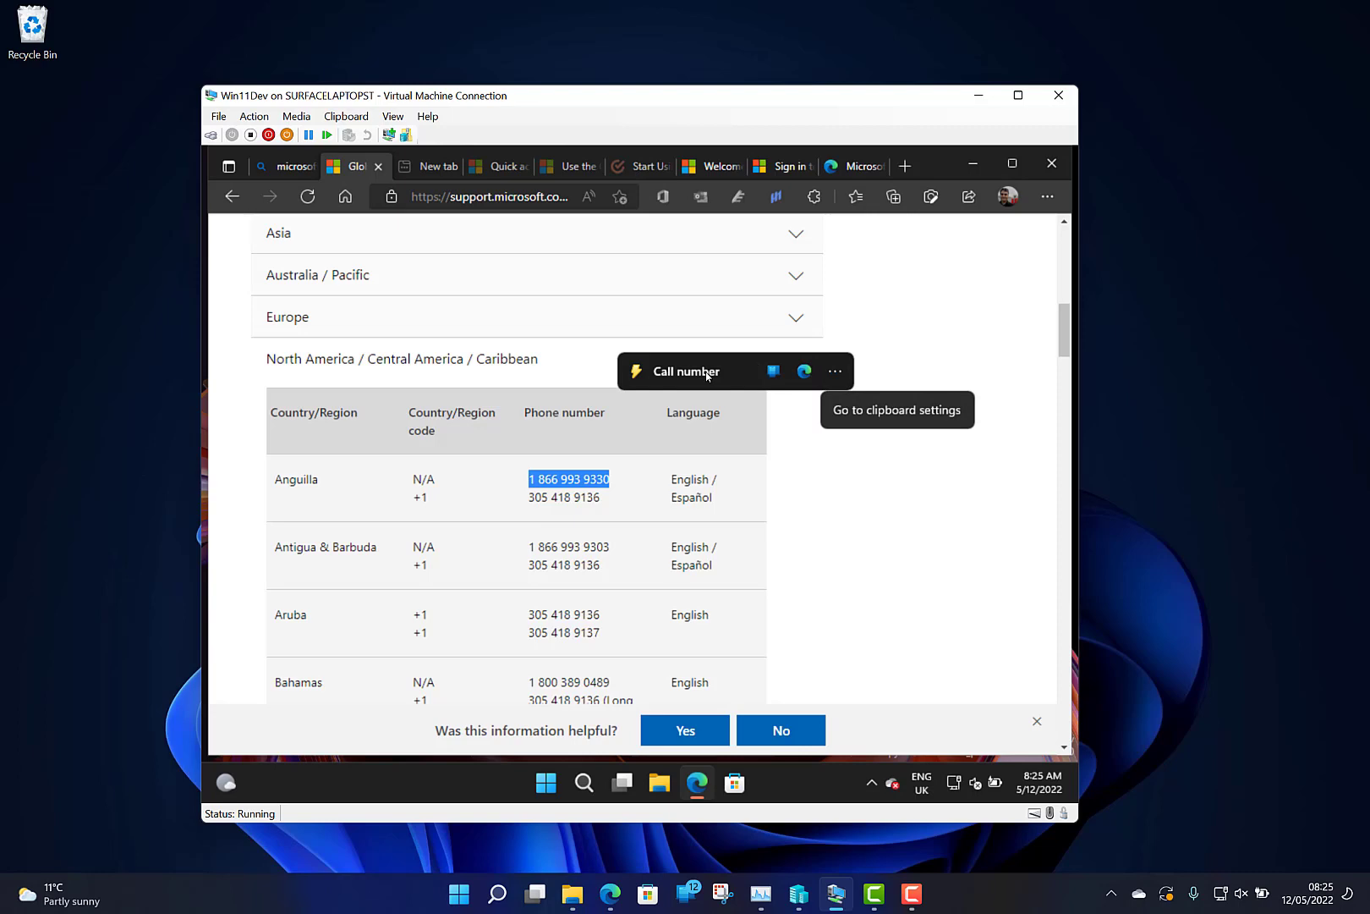
mouse_move(885, 598)
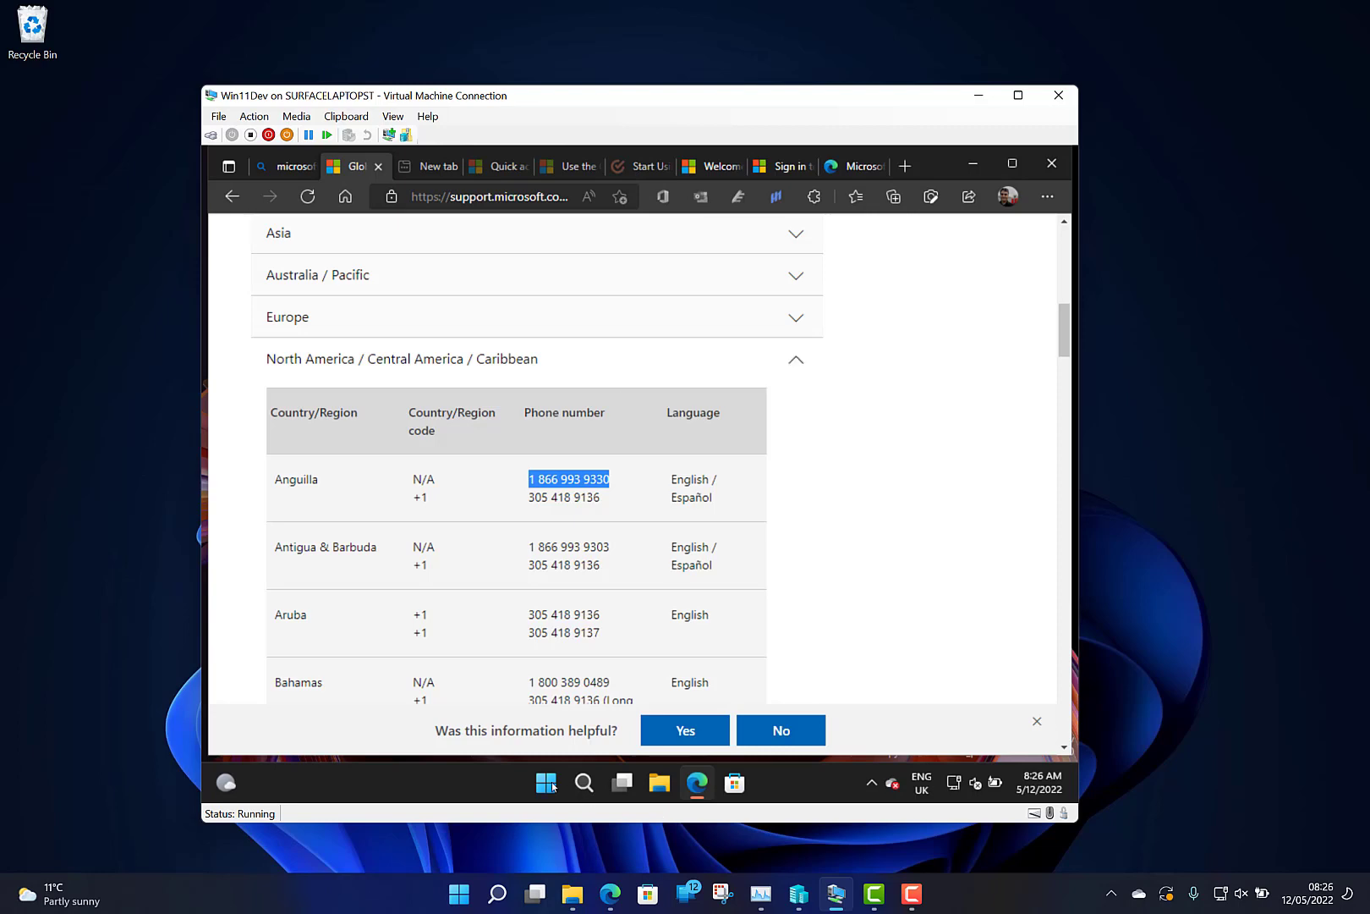
Copy the date and time 01/01/2023 12:45 from the Notepad note.
click(753, 783)
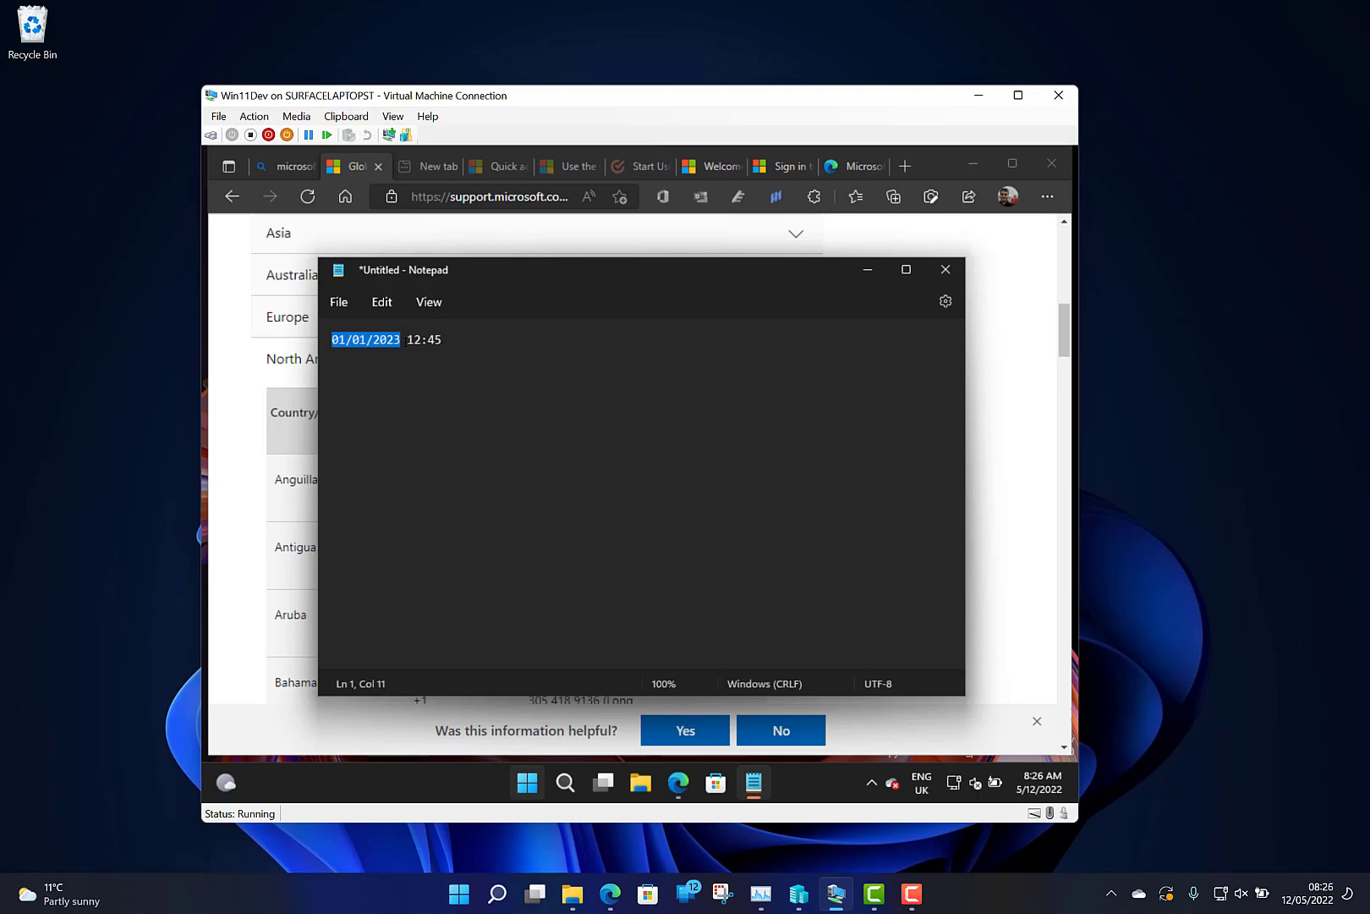
right_click(366, 339)
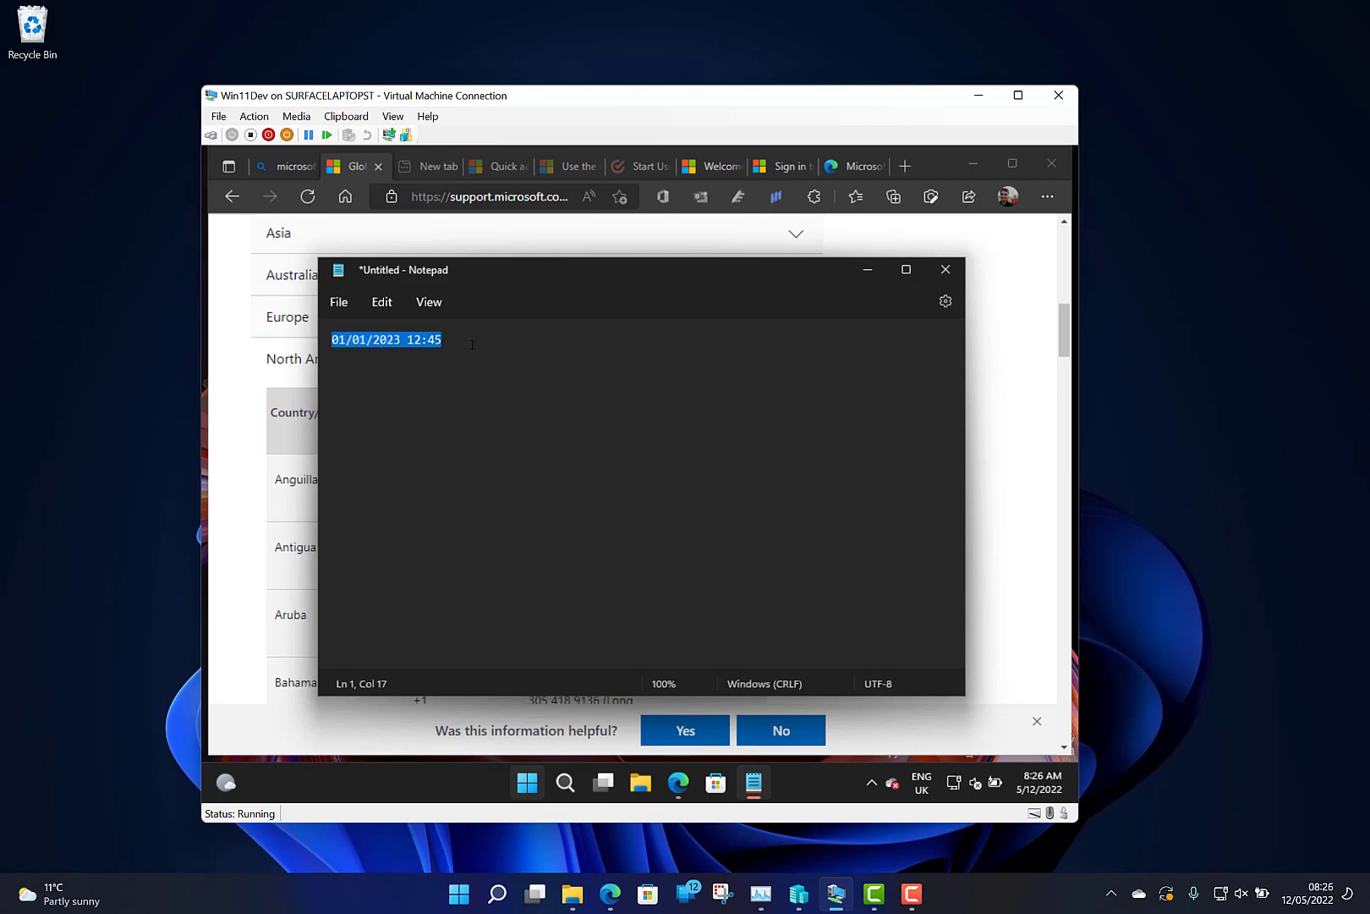
right_click(384, 340)
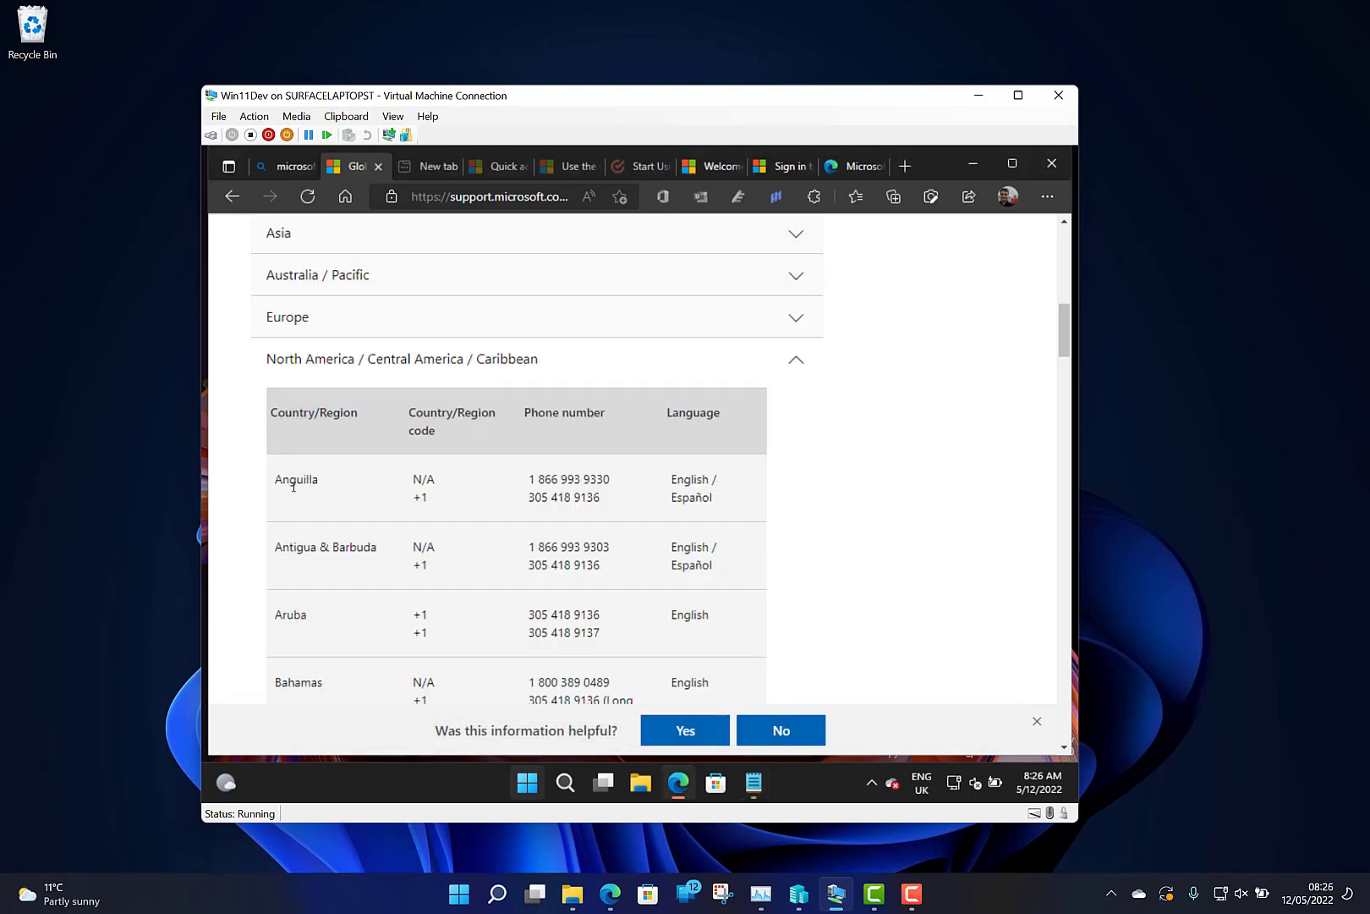
double_click(570, 479)
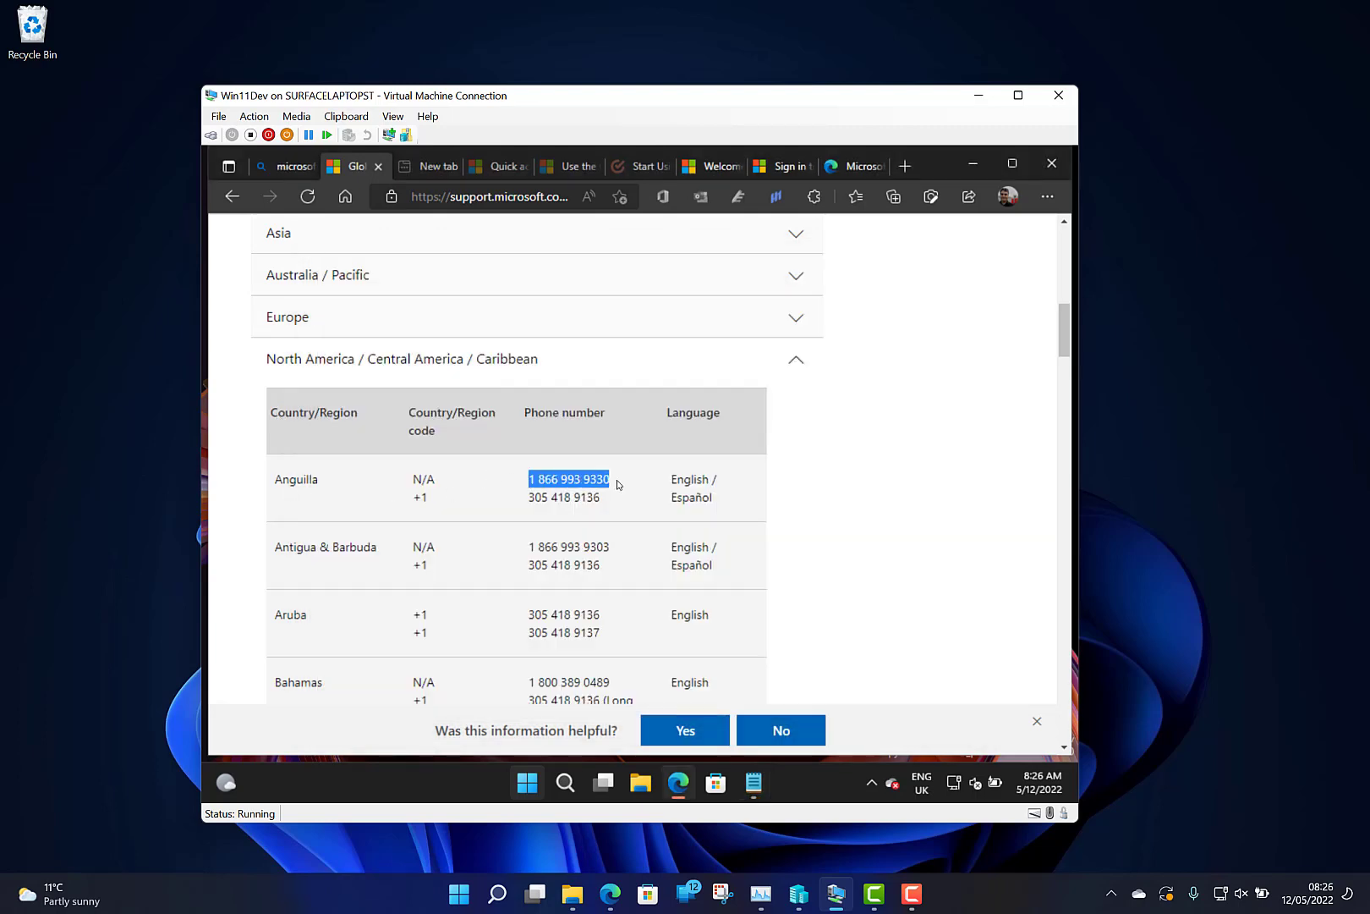
right_click(568, 478)
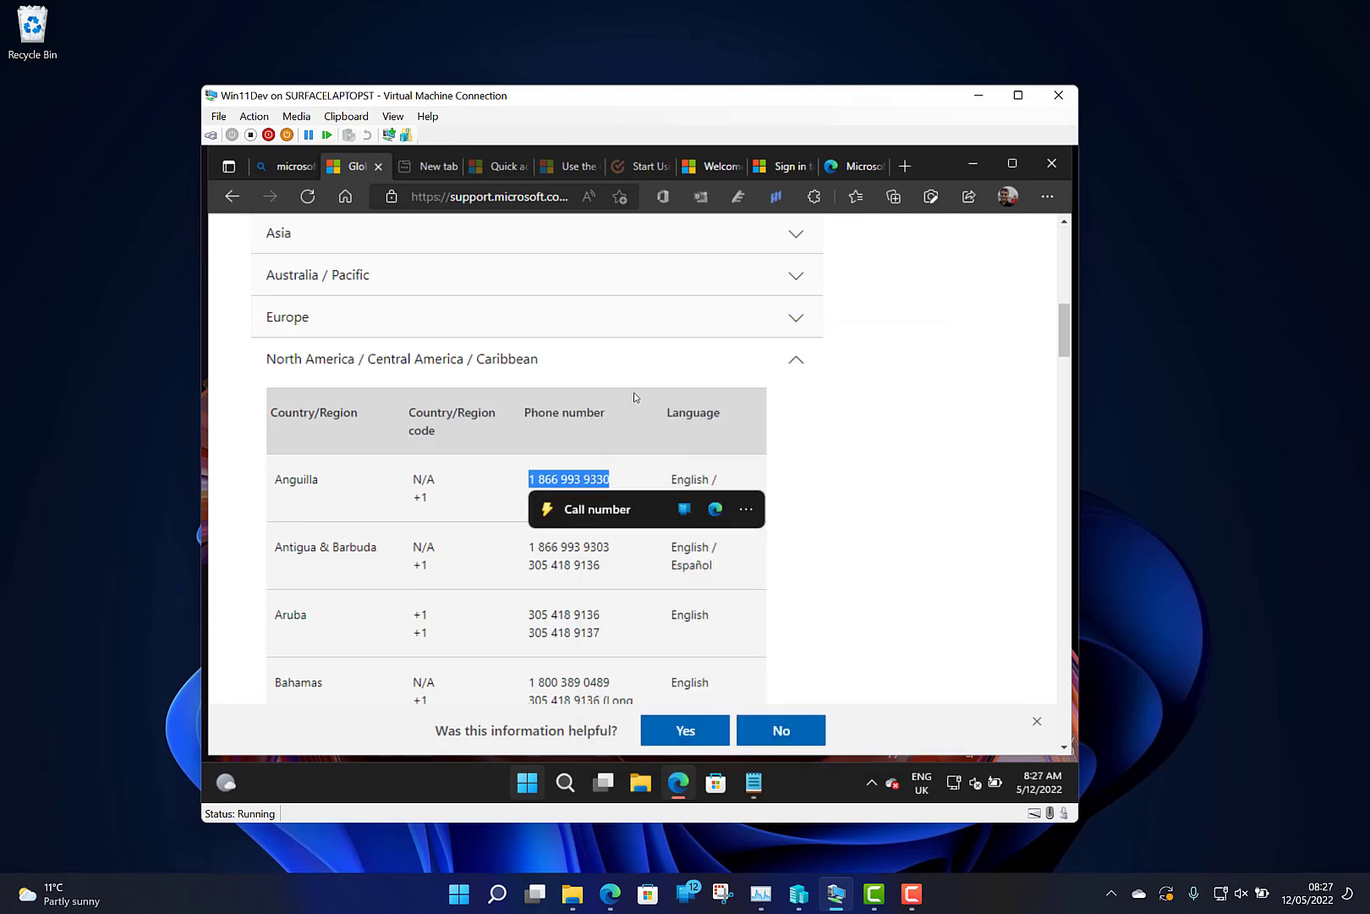
mouse_move(685, 509)
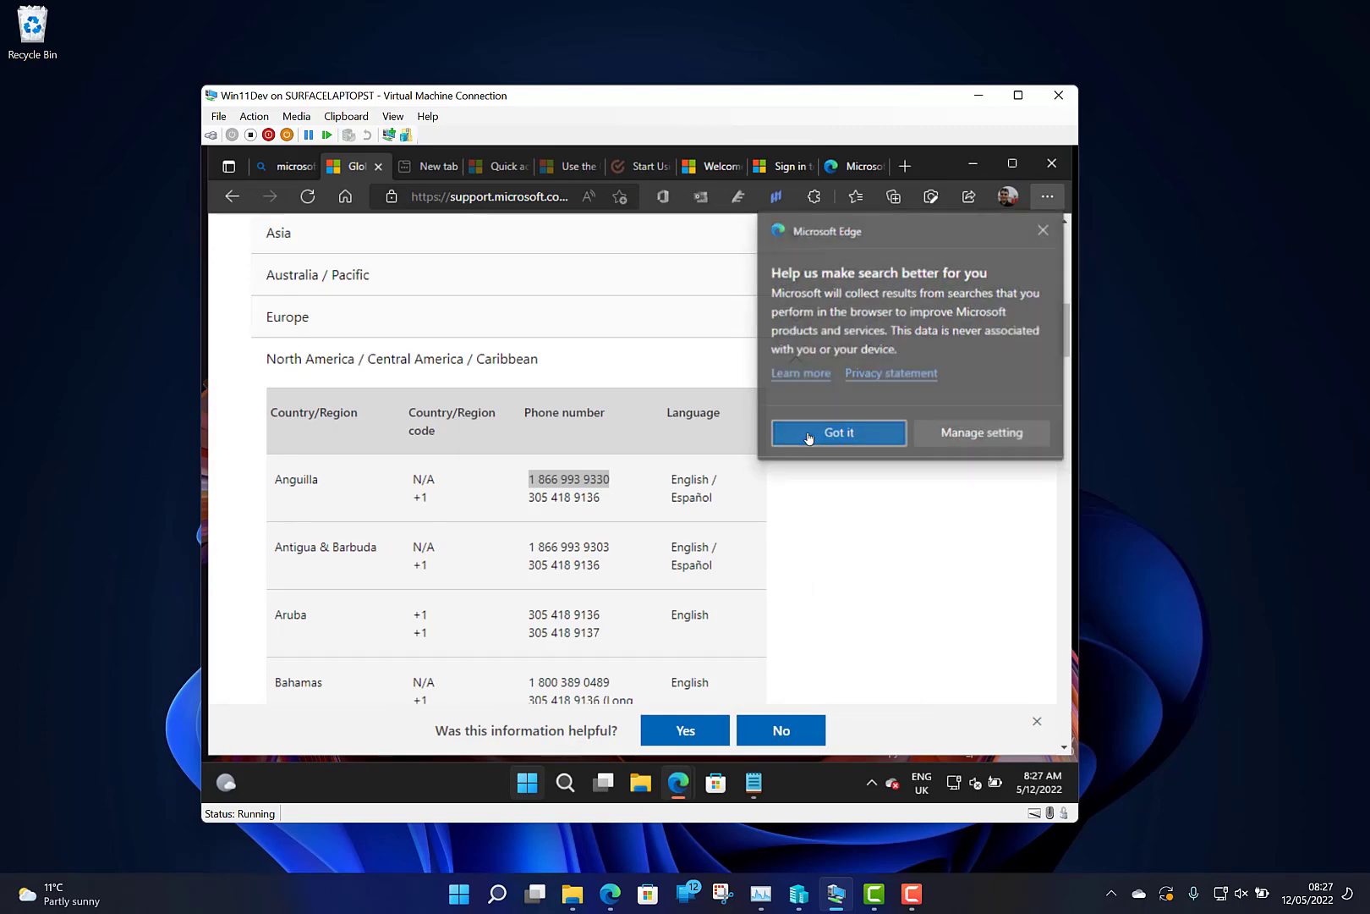
click(837, 433)
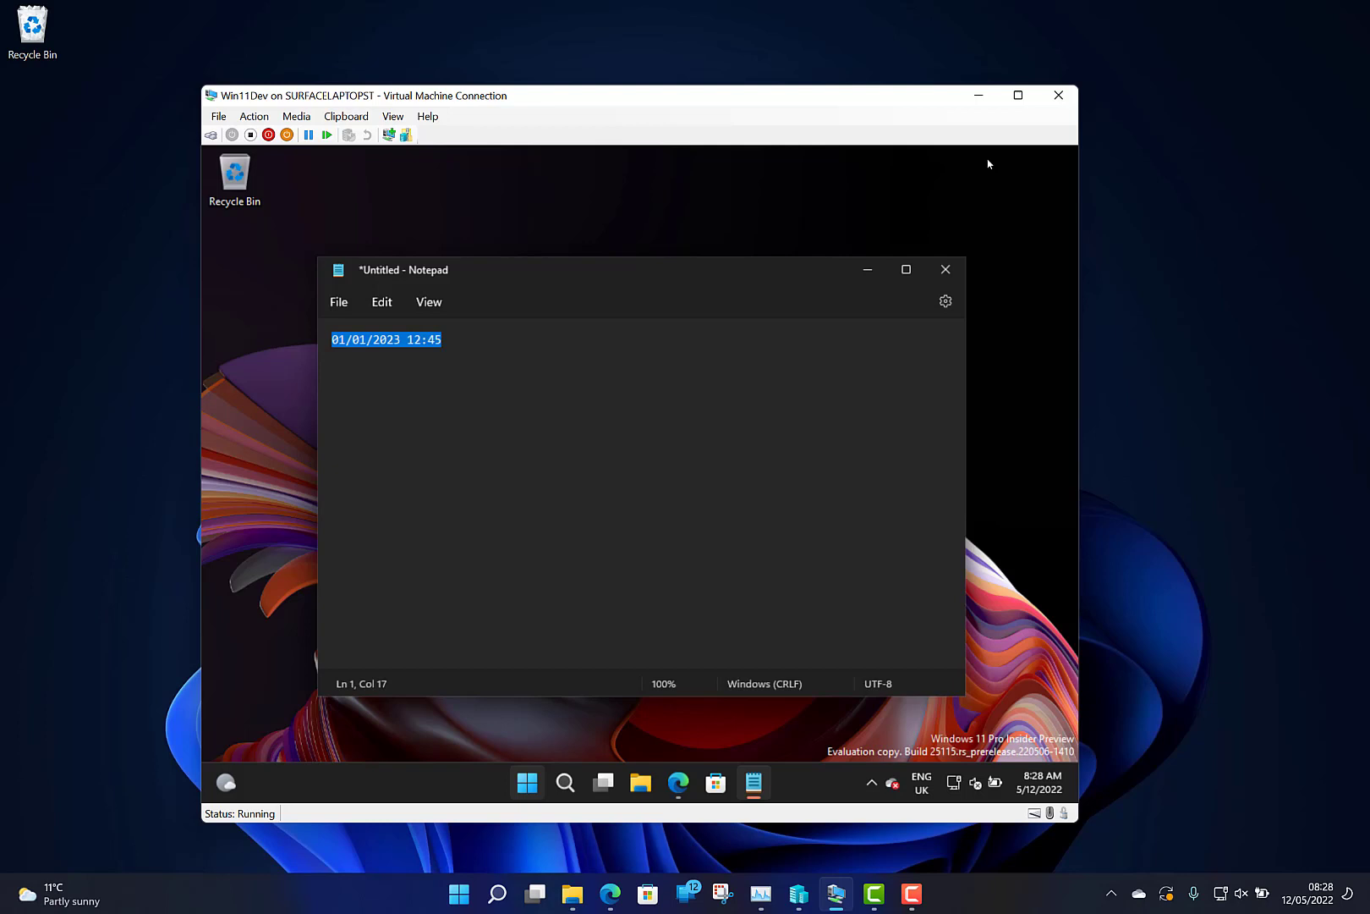
mouse_move(885, 239)
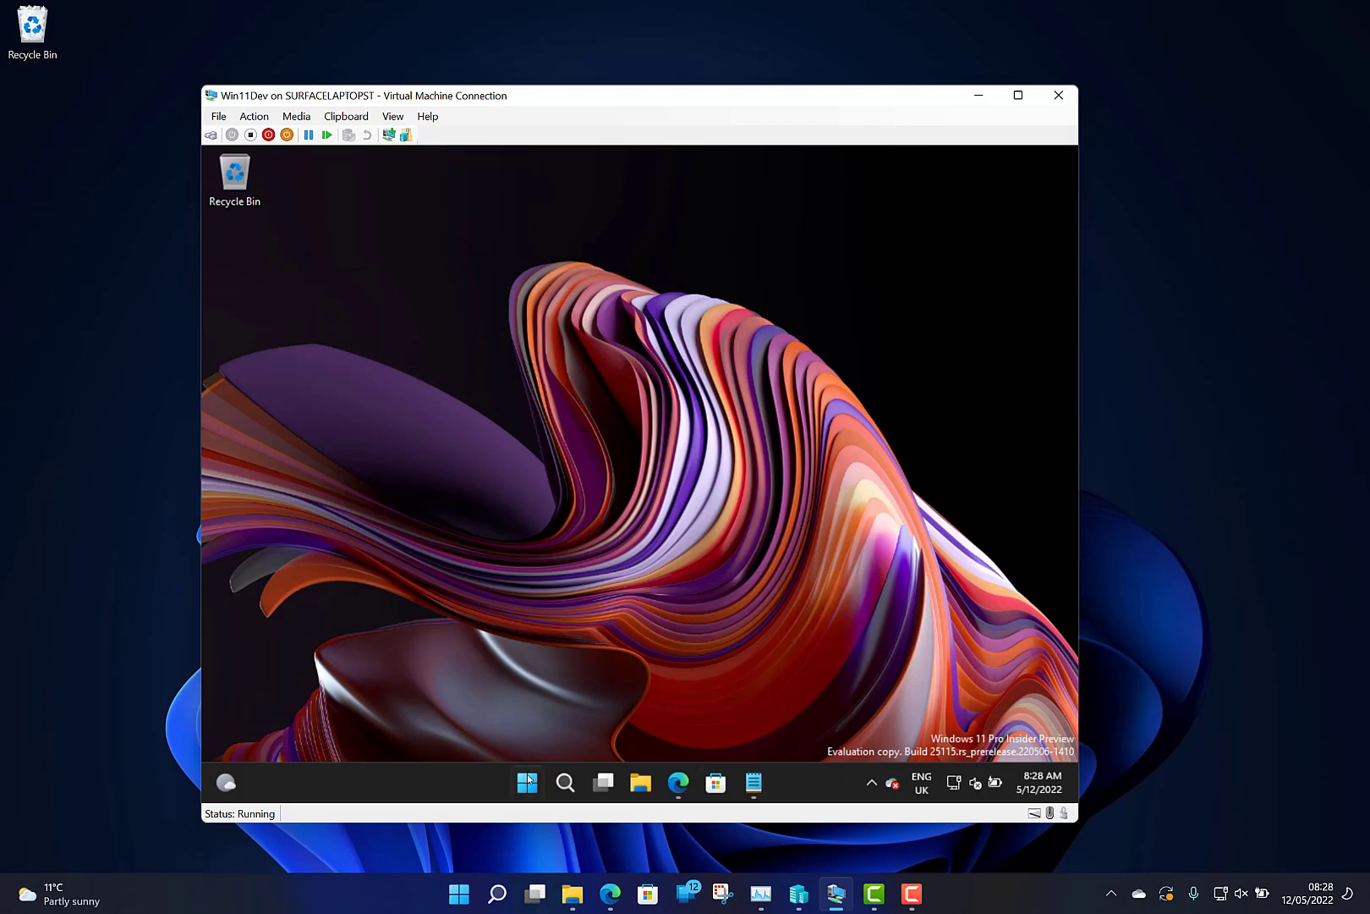
Launch Task Manager from the Start menu, then open Notepad's copy options for 01/01/2023 12:45.
right_click(527, 782)
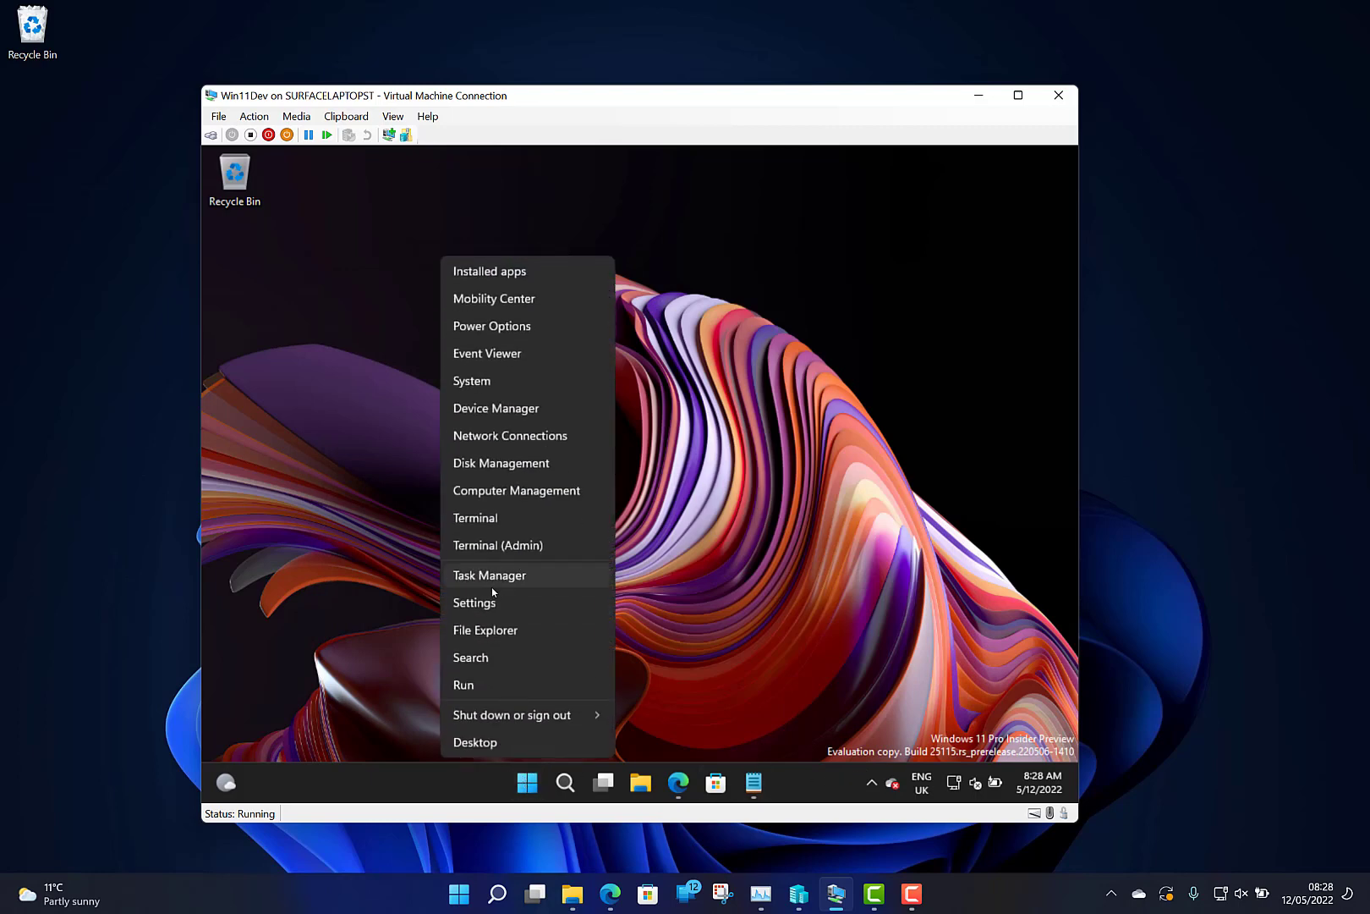
click(472, 579)
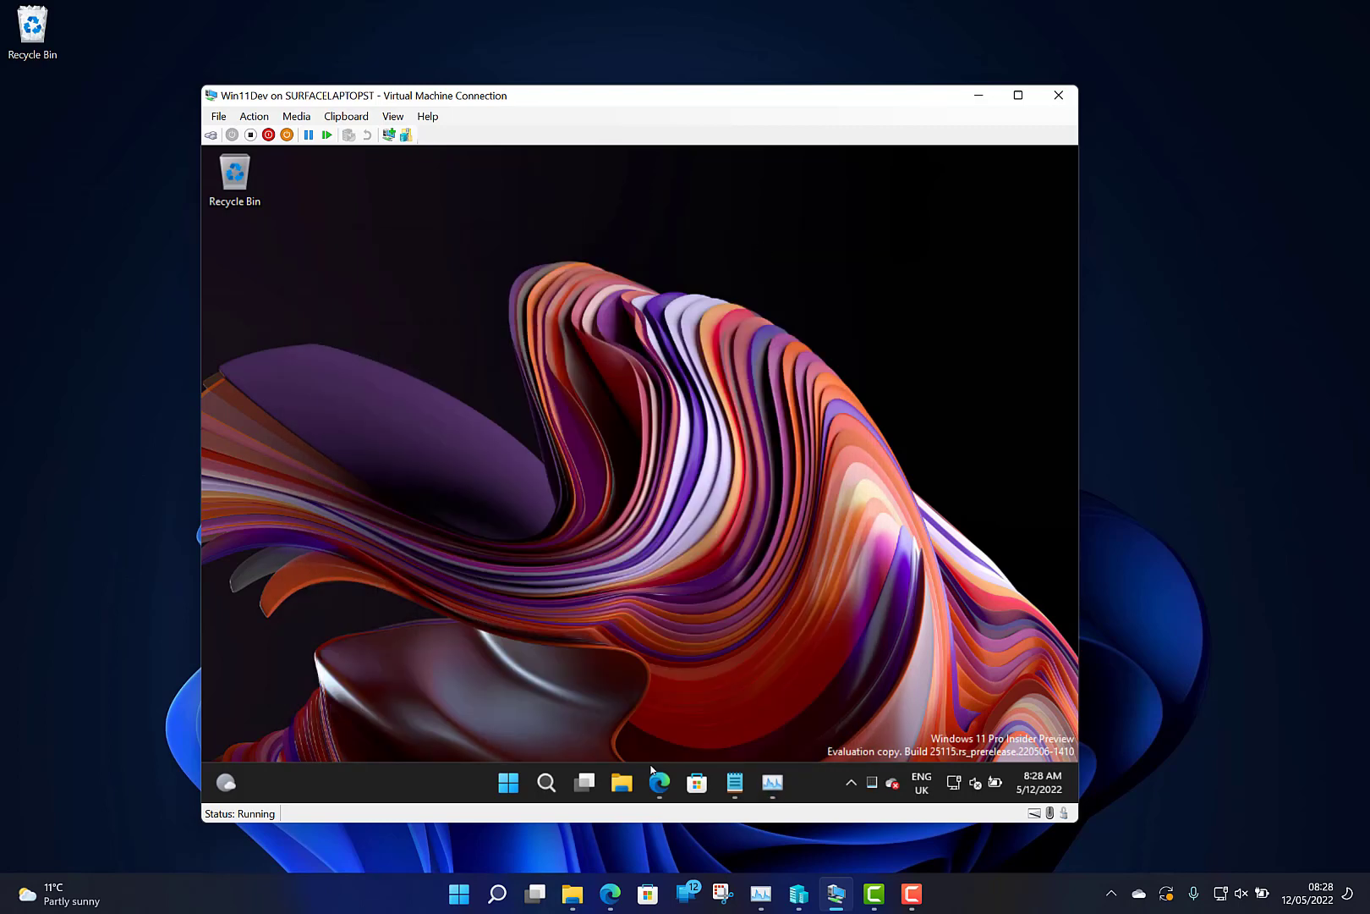
click(735, 783)
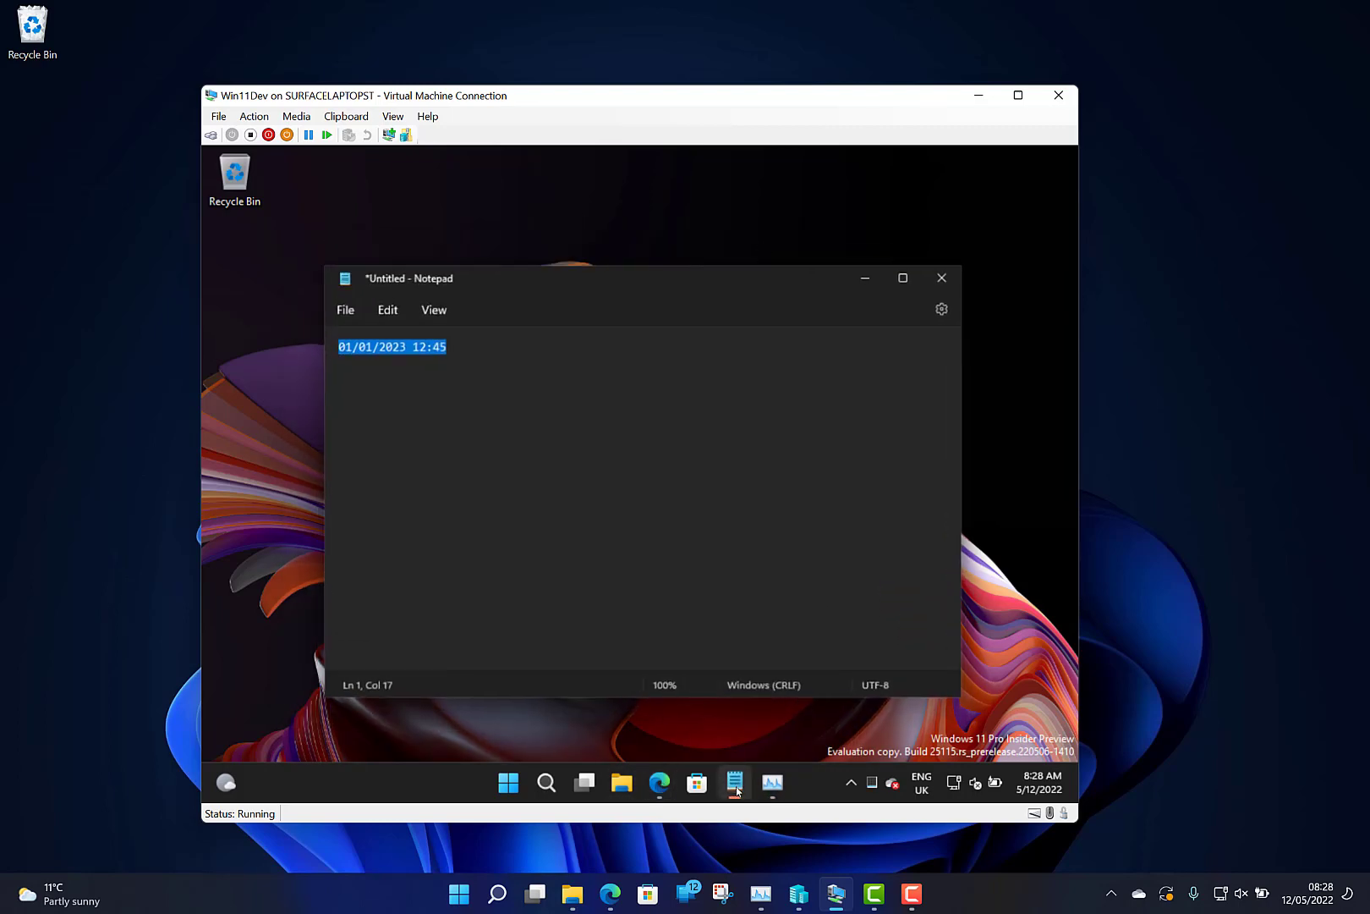
right_click(392, 346)
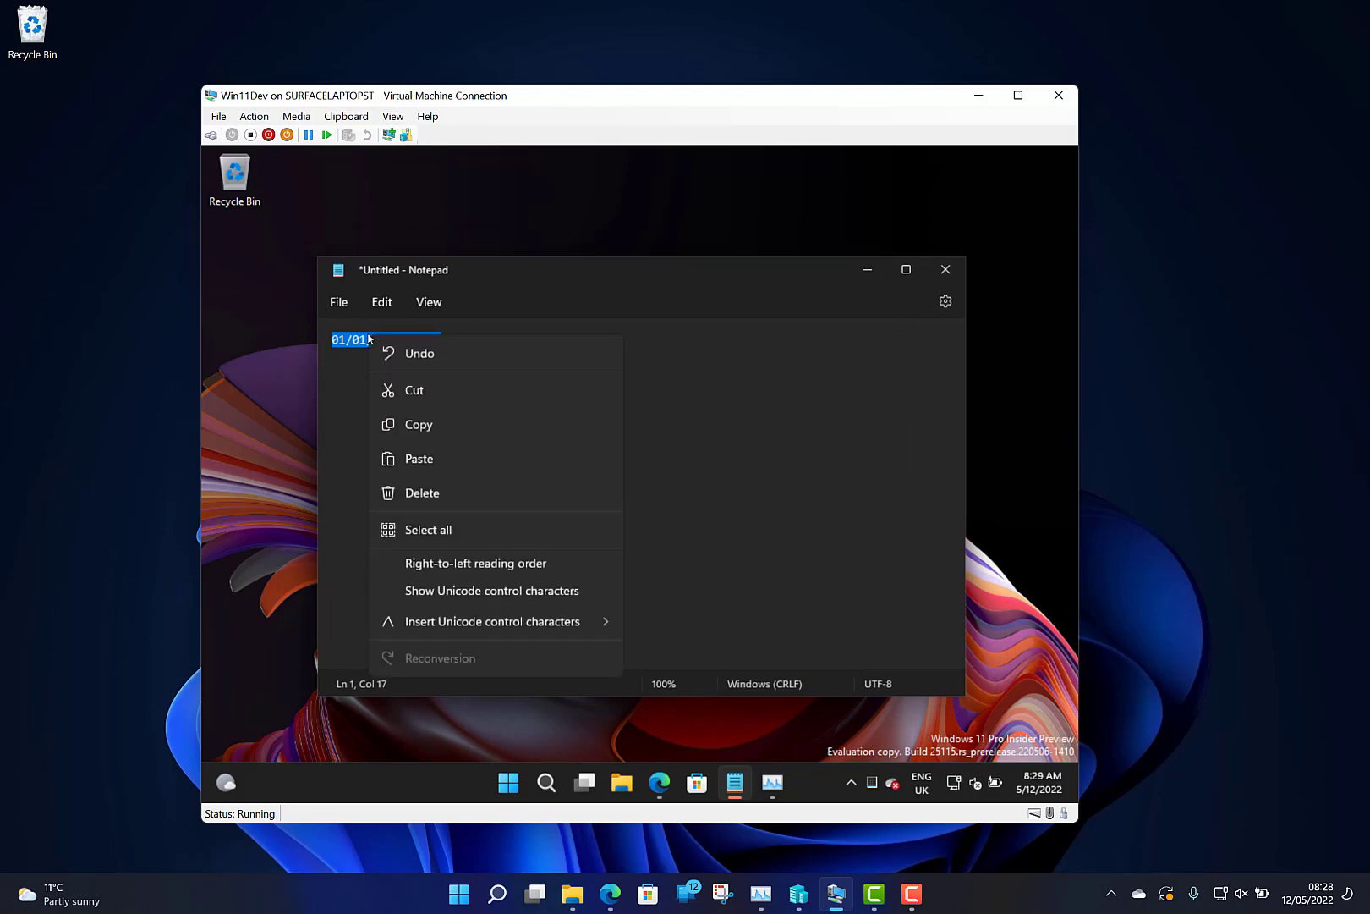